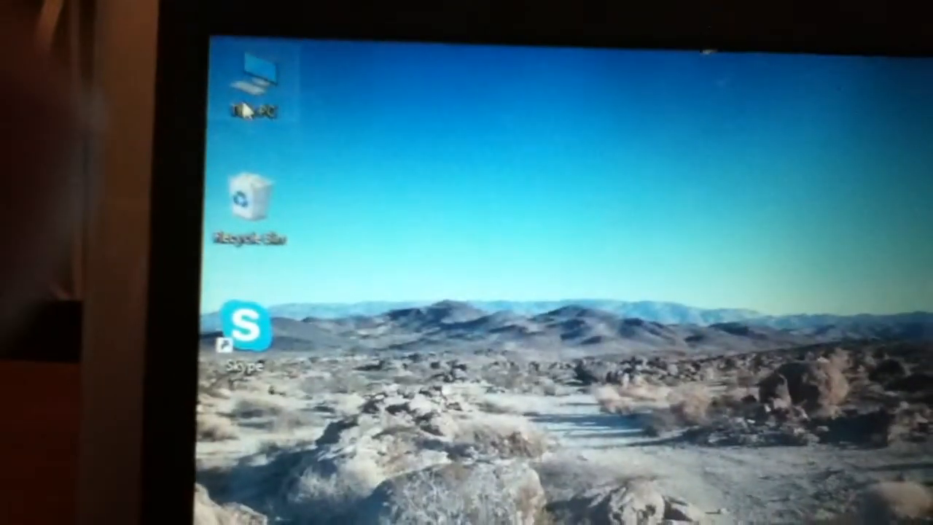
Step: Show This PC's Properties to view processor, memory and computer name
right_click(255, 80)
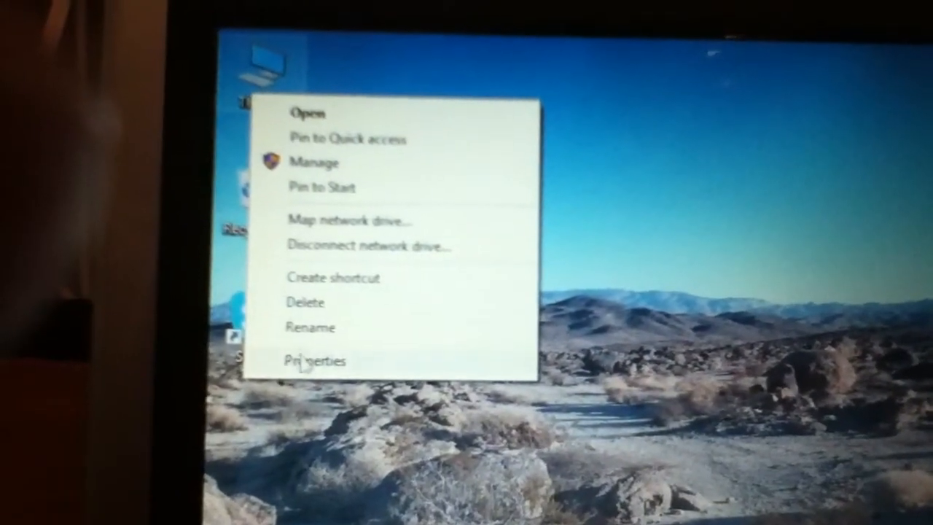
left_click(313, 361)
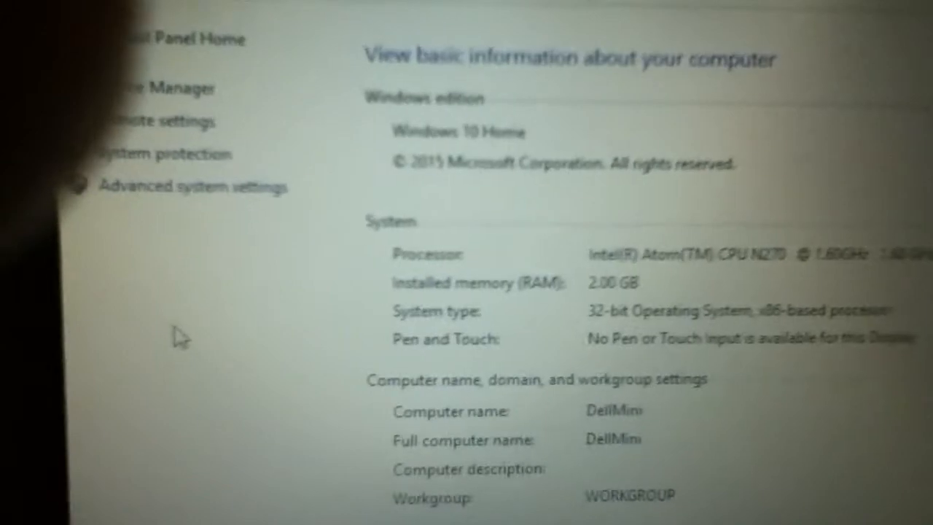
scroll("down", 3)
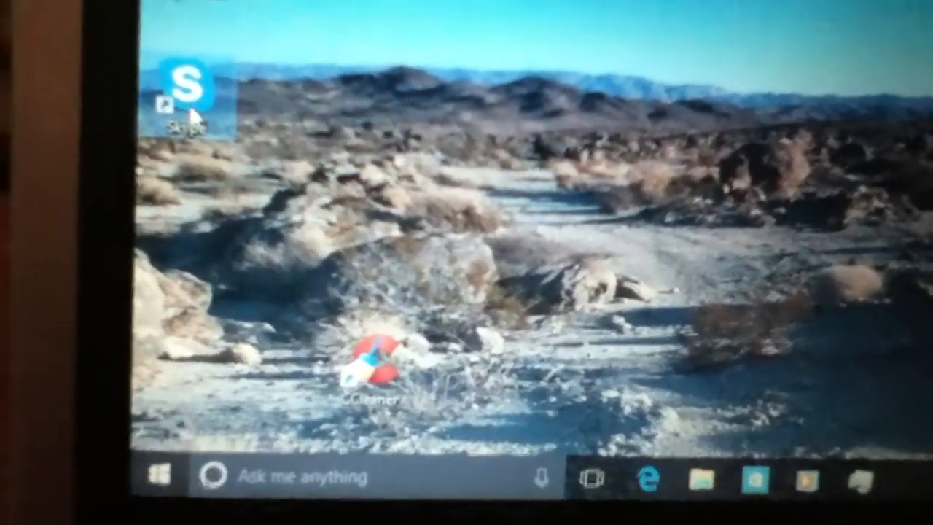
Step: Launch Skype from the desktop, closing the stalled loading window and relaunching until signed in
double_click(193, 87)
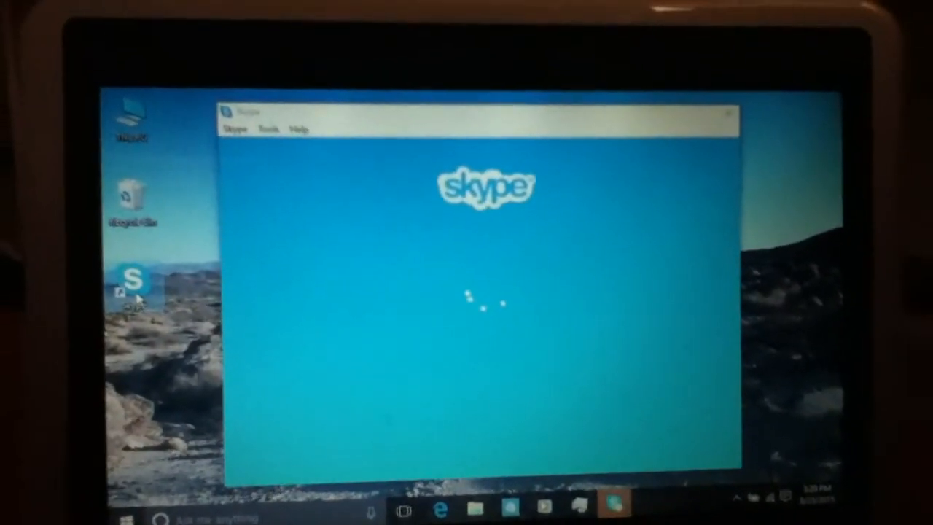
left_click(729, 114)
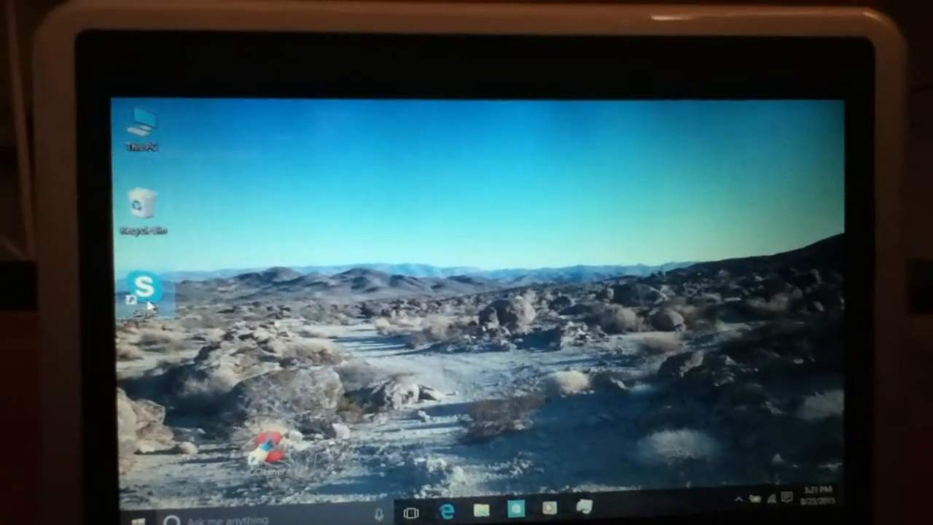
double_click(139, 284)
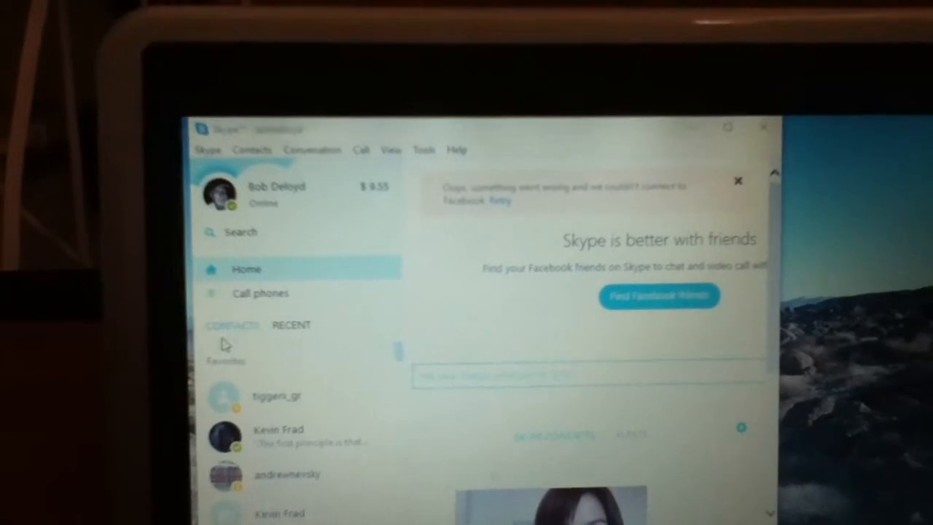